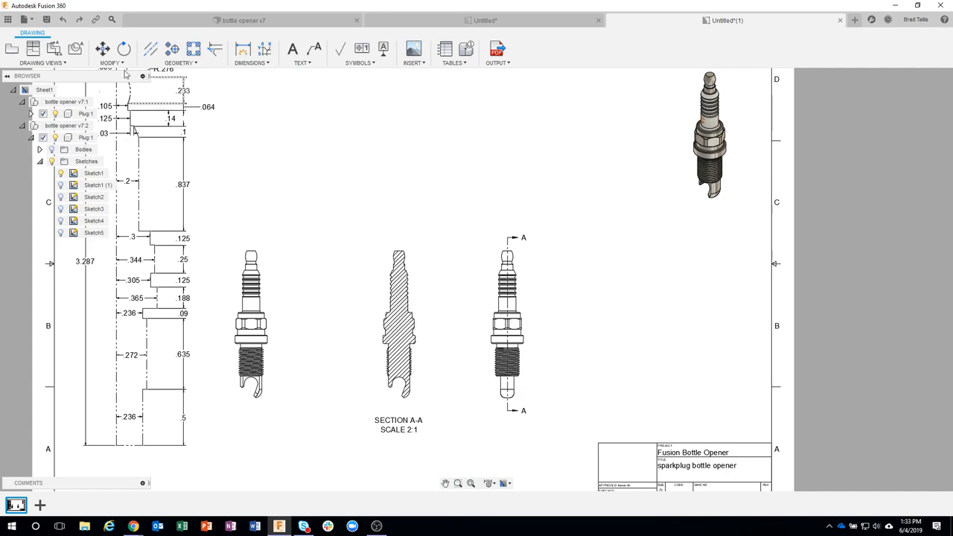
pyautogui.moveTo(76, 49)
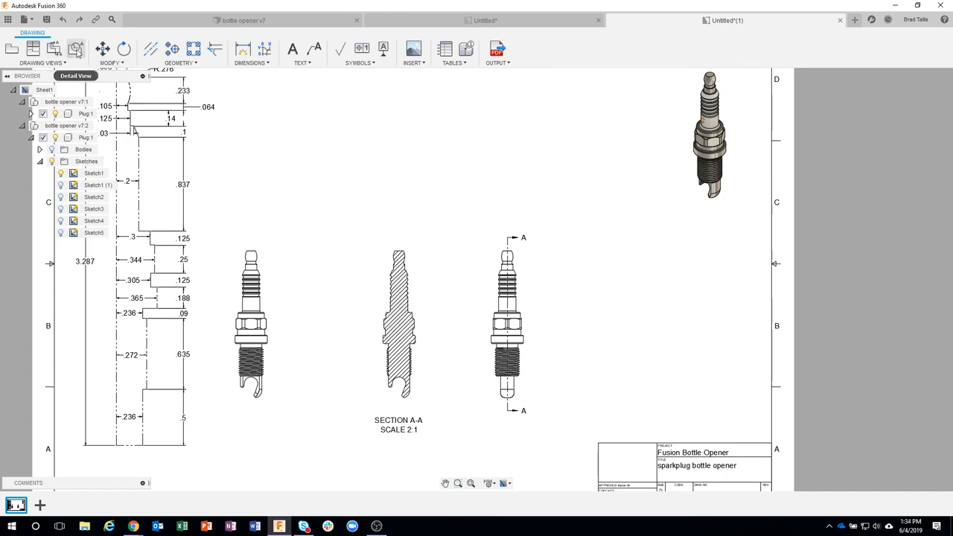
pyautogui.moveTo(75, 49)
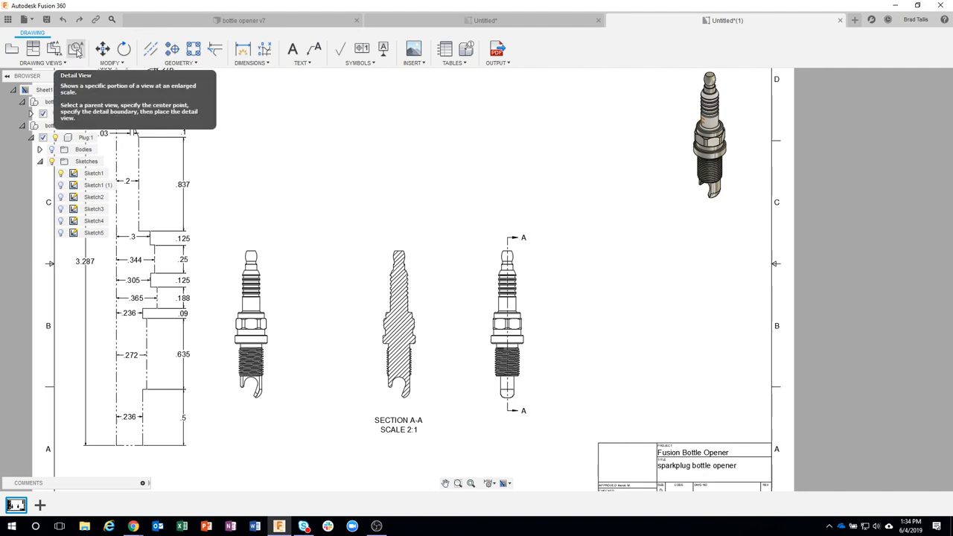
# Start a 4:1 Detail View with Section A-A as its parent.
pyautogui.click(76, 49)
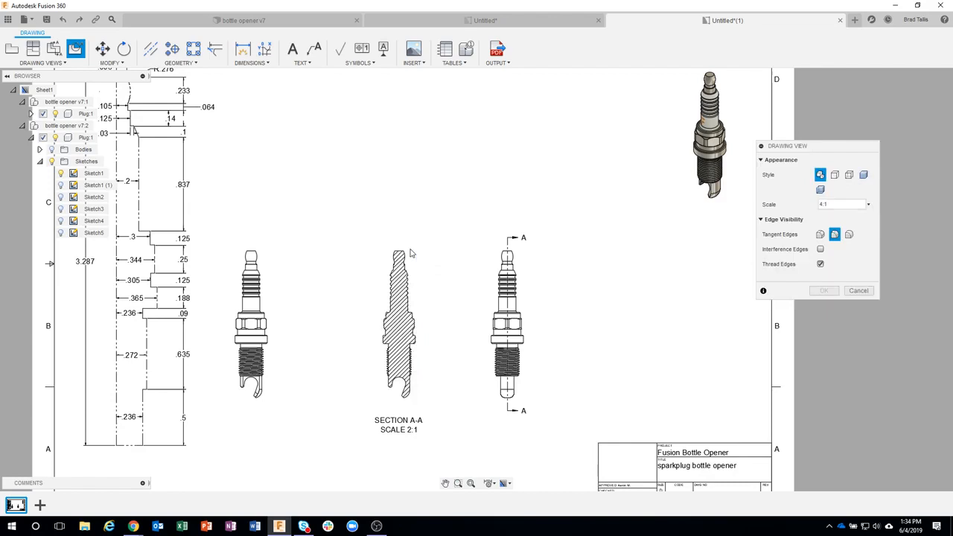
pyautogui.moveTo(429, 239)
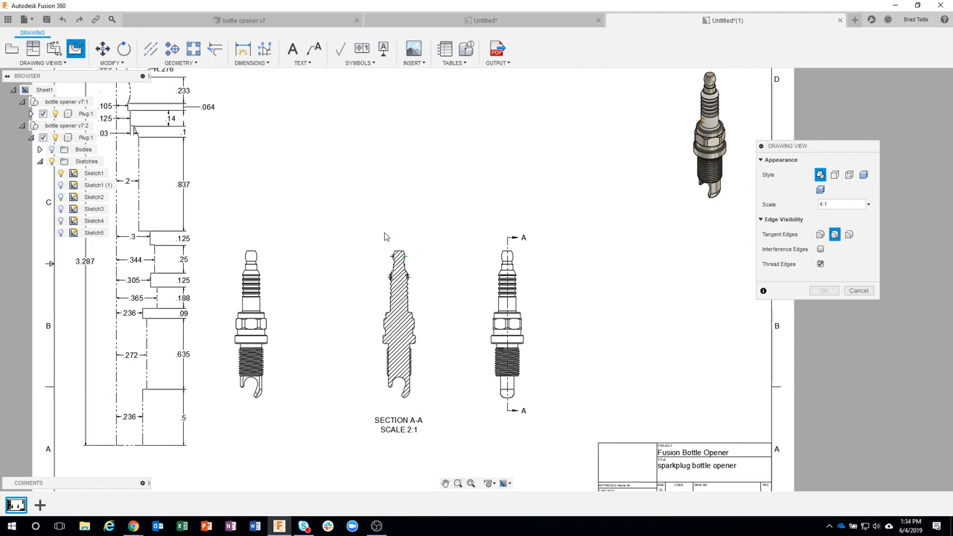
pyautogui.moveTo(419, 252)
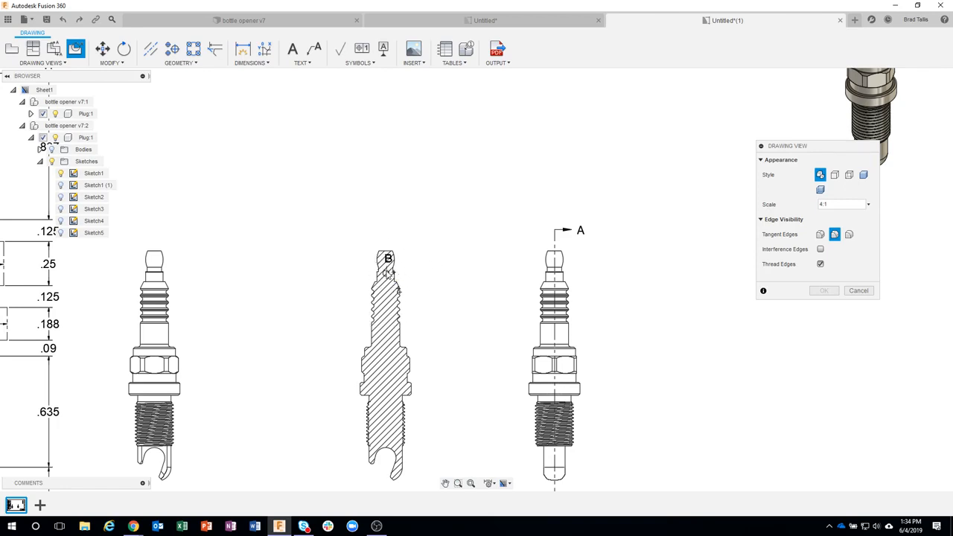
# Circle the tip of Section A-A as the detail boundary and move the preview rightward.
pyautogui.moveTo(387, 259); pyautogui.dragTo(427, 302)
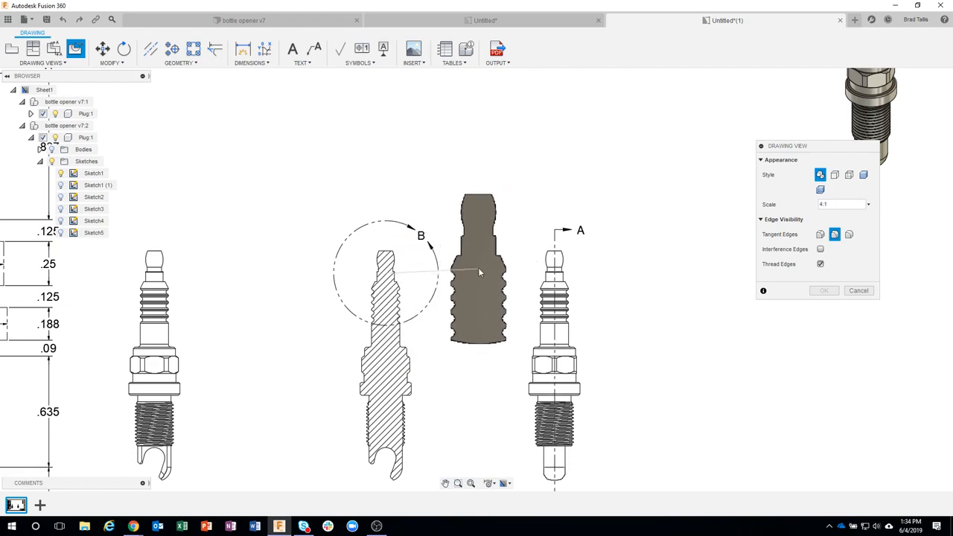
pyautogui.moveTo(478, 271); pyautogui.dragTo(718, 239)
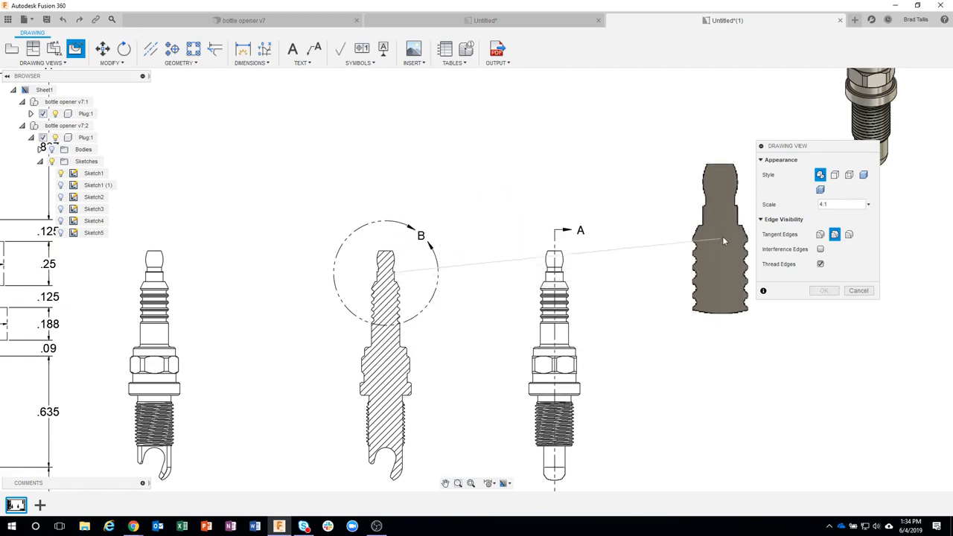
# Place the Detail B view on the sheet right of the spark plug views.
pyautogui.click(839, 204)
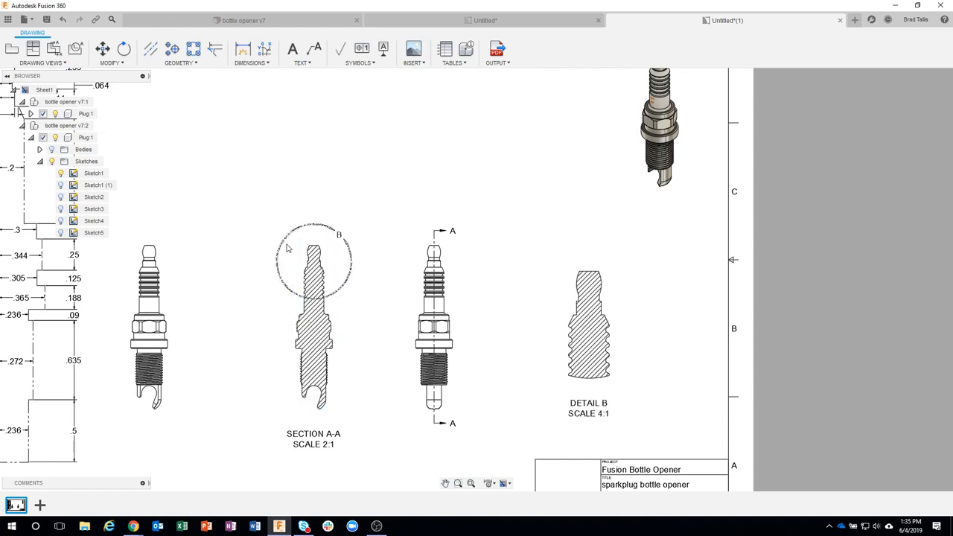
# Resize the Detail B boundary circle on Section A-A to fit the plug's tip.
pyautogui.click(313, 261)
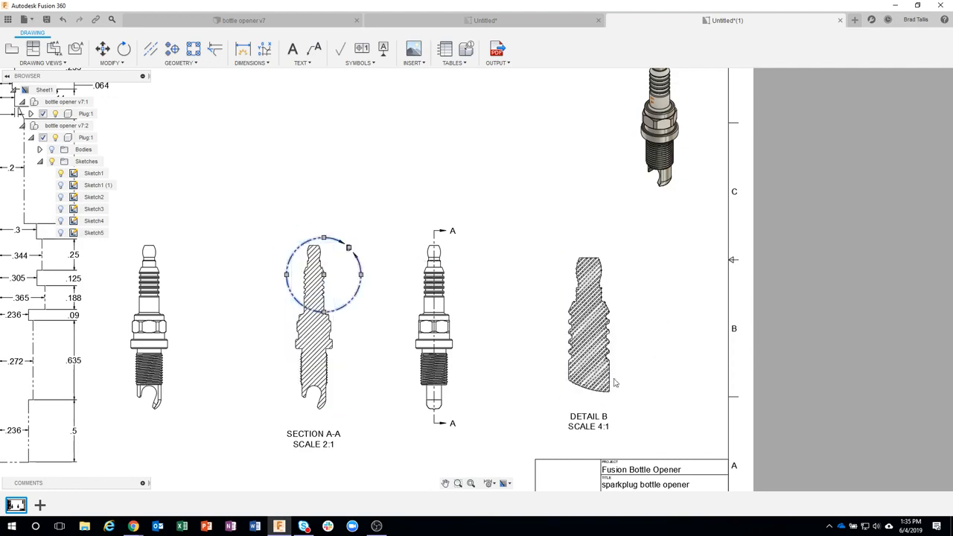
pyautogui.click(434, 327)
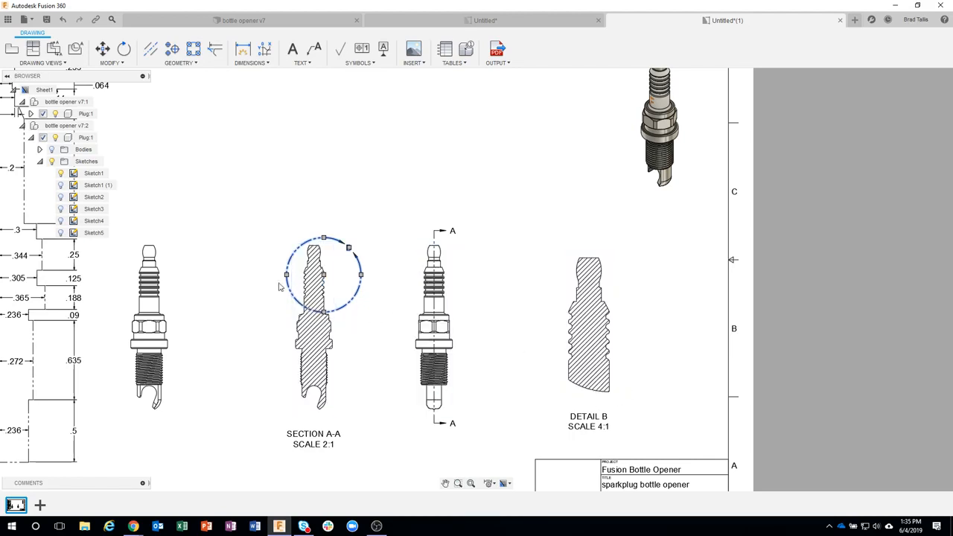
pyautogui.click(313, 335)
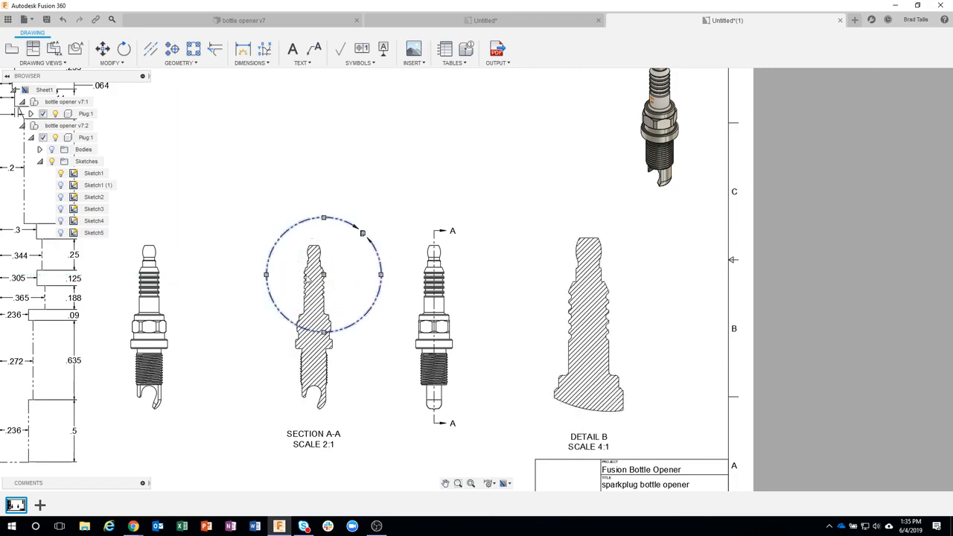
pyautogui.click(588, 325)
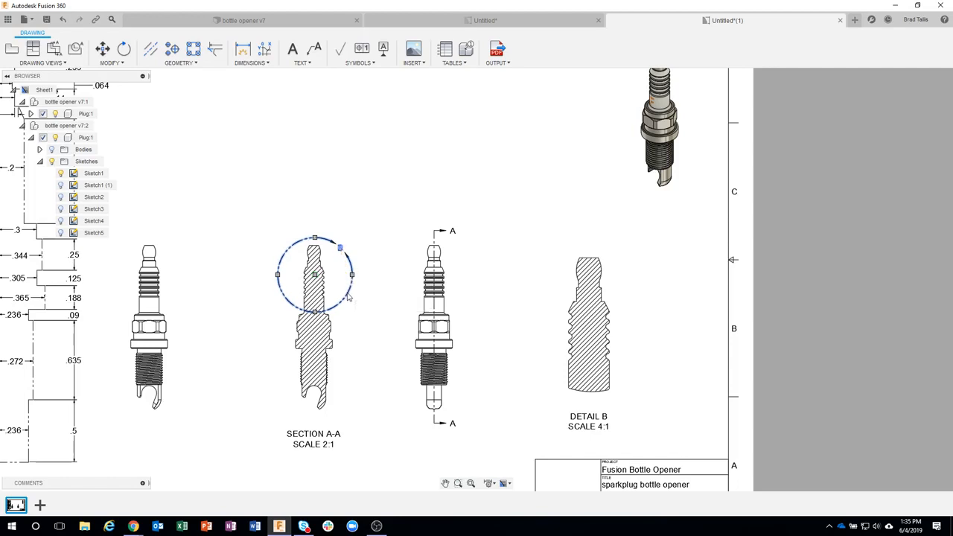
pyautogui.click(383, 244)
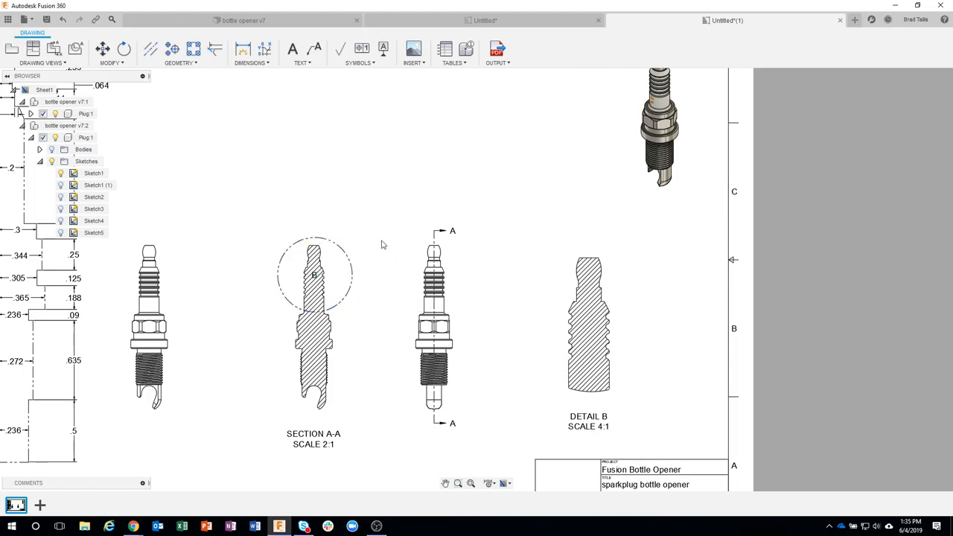